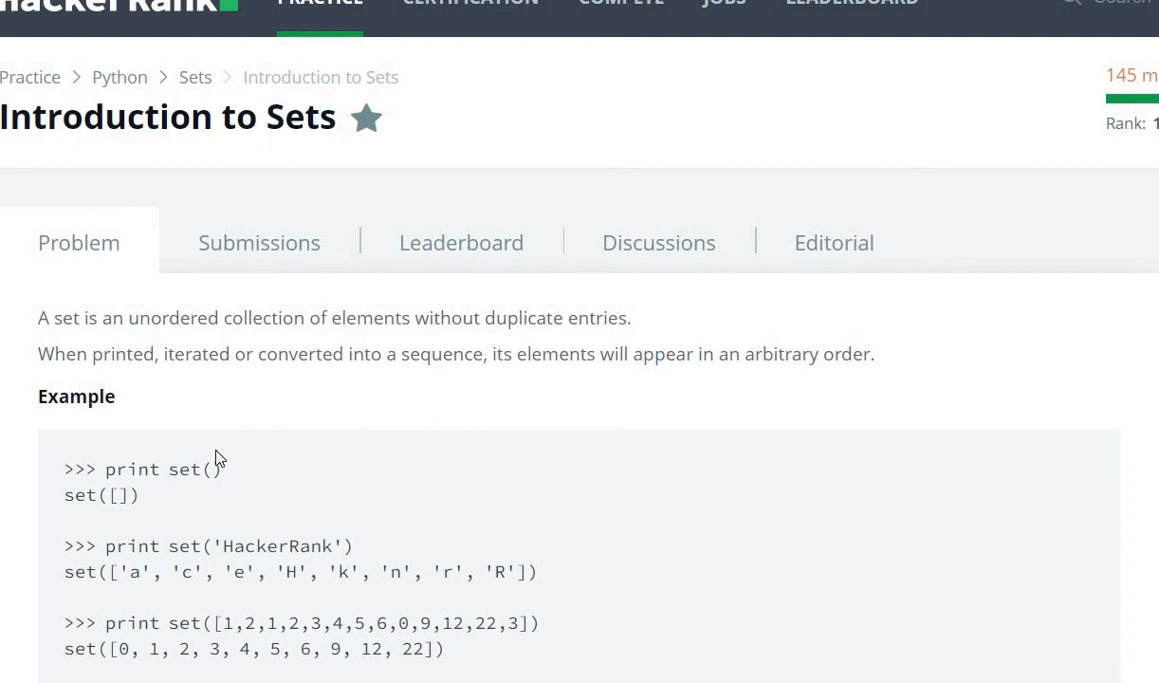
Read through the task description about distinct heights and the sample heights input
scroll(down, 3)
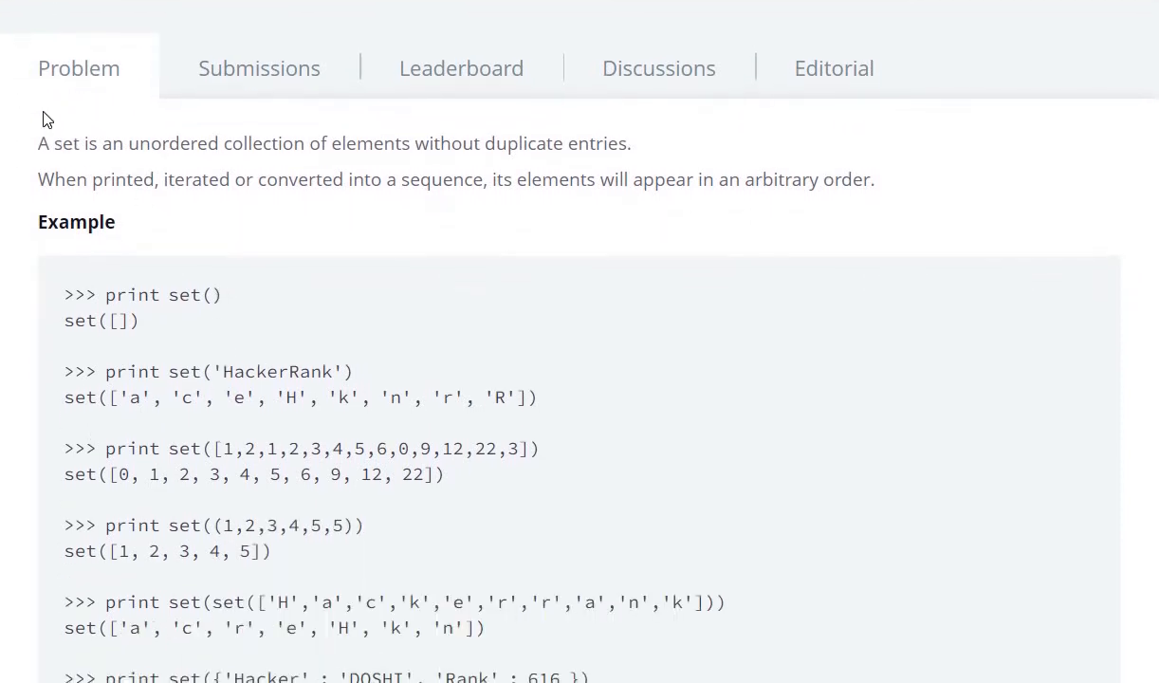
drag(38, 145, 465, 144)
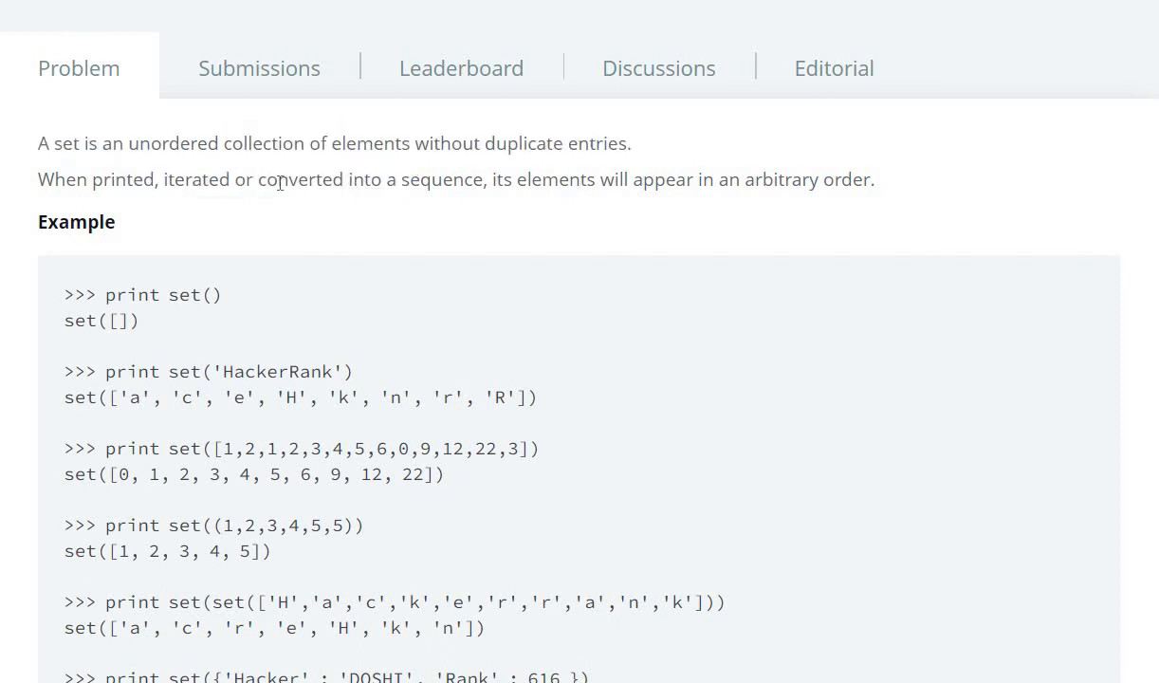
mouse_move(328, 178)
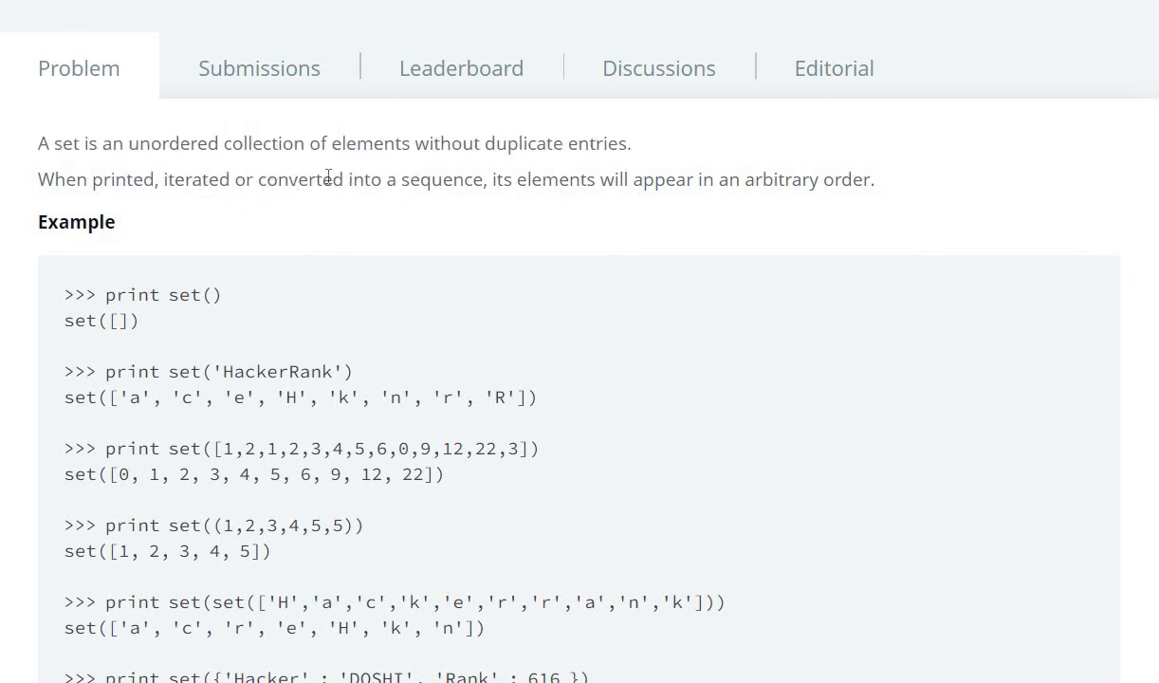
mouse_move(560, 196)
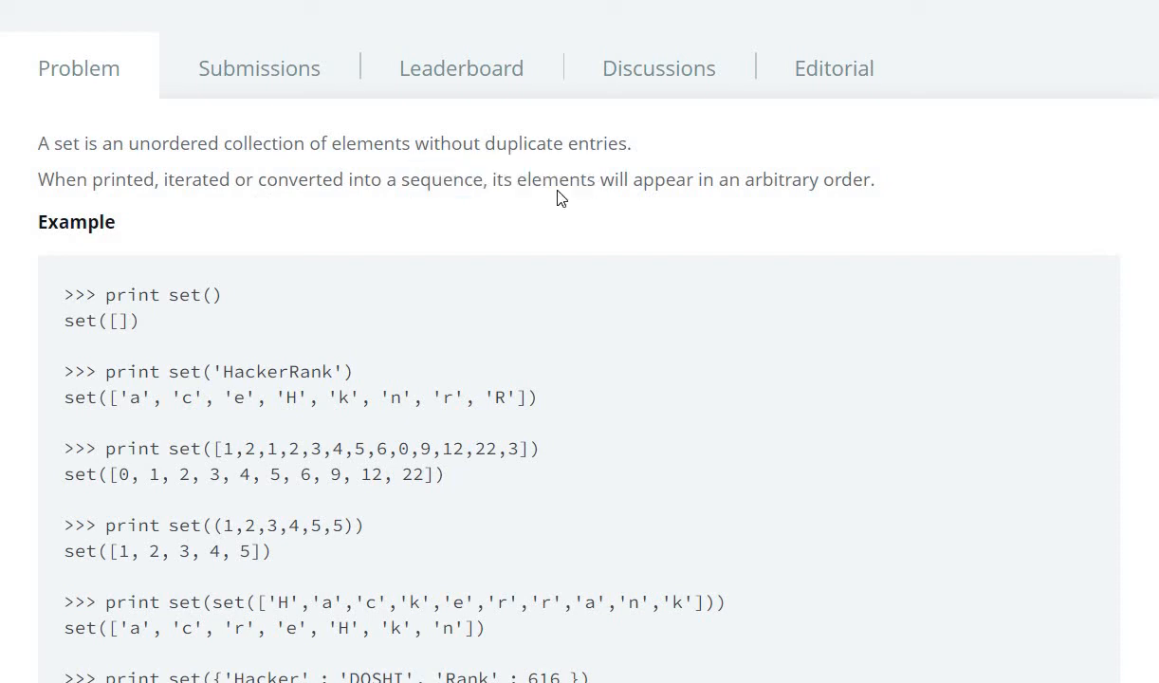
mouse_move(857, 258)
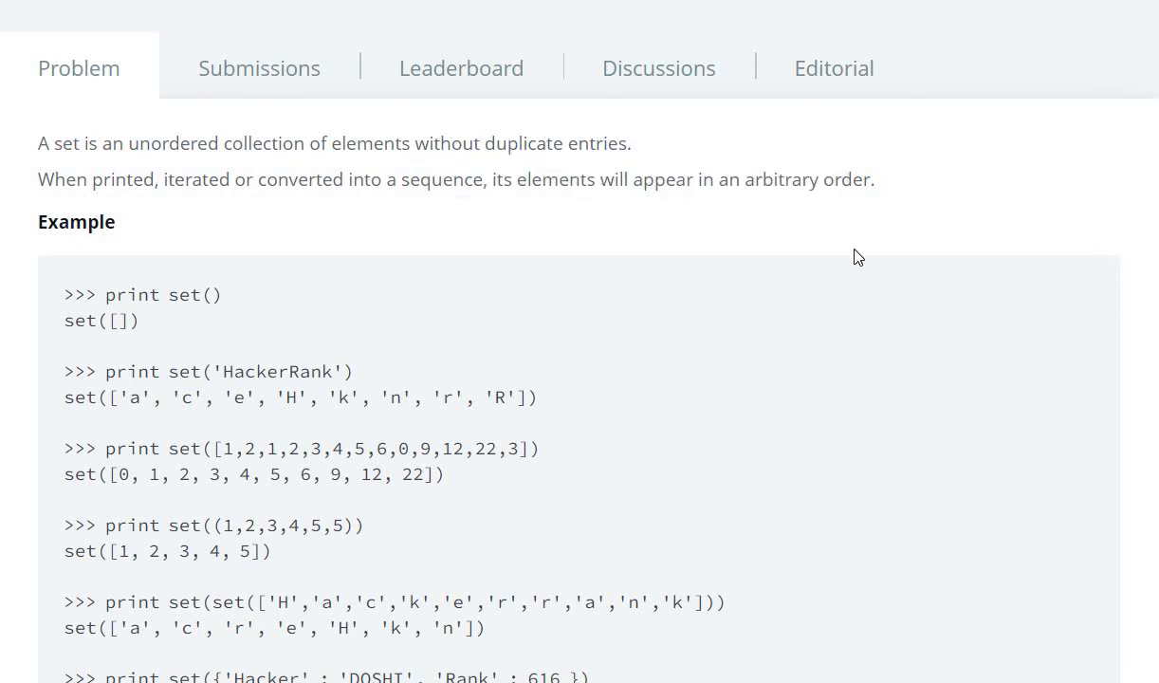
scroll(down, 3)
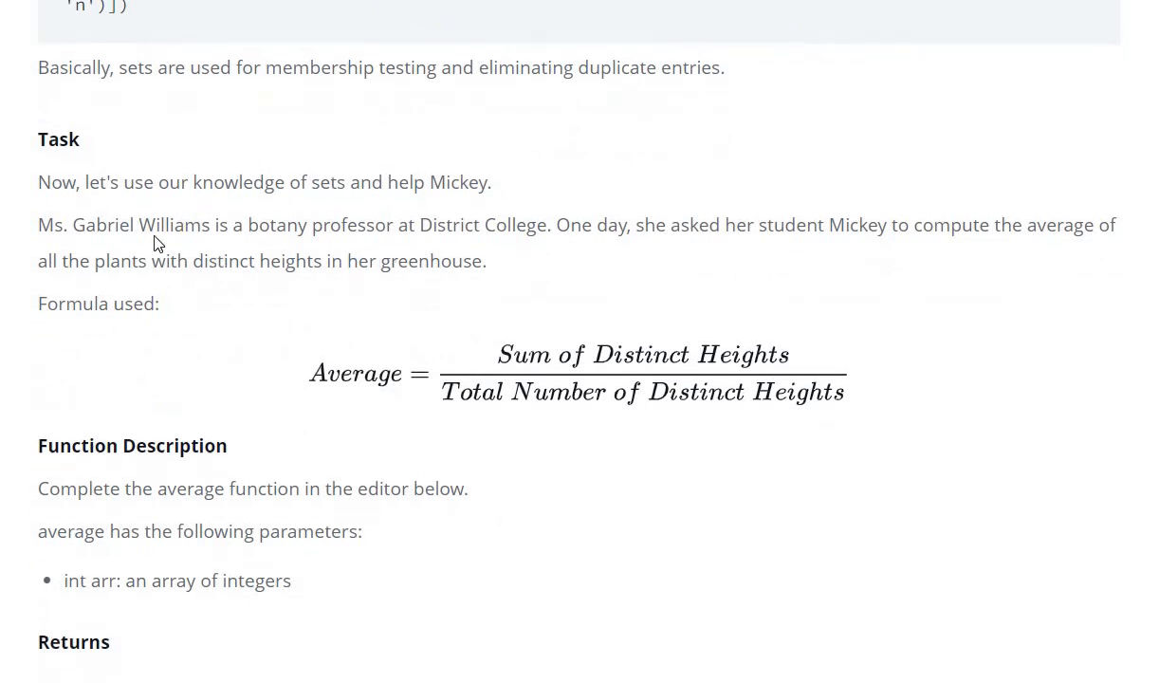
drag(38, 224, 550, 224)
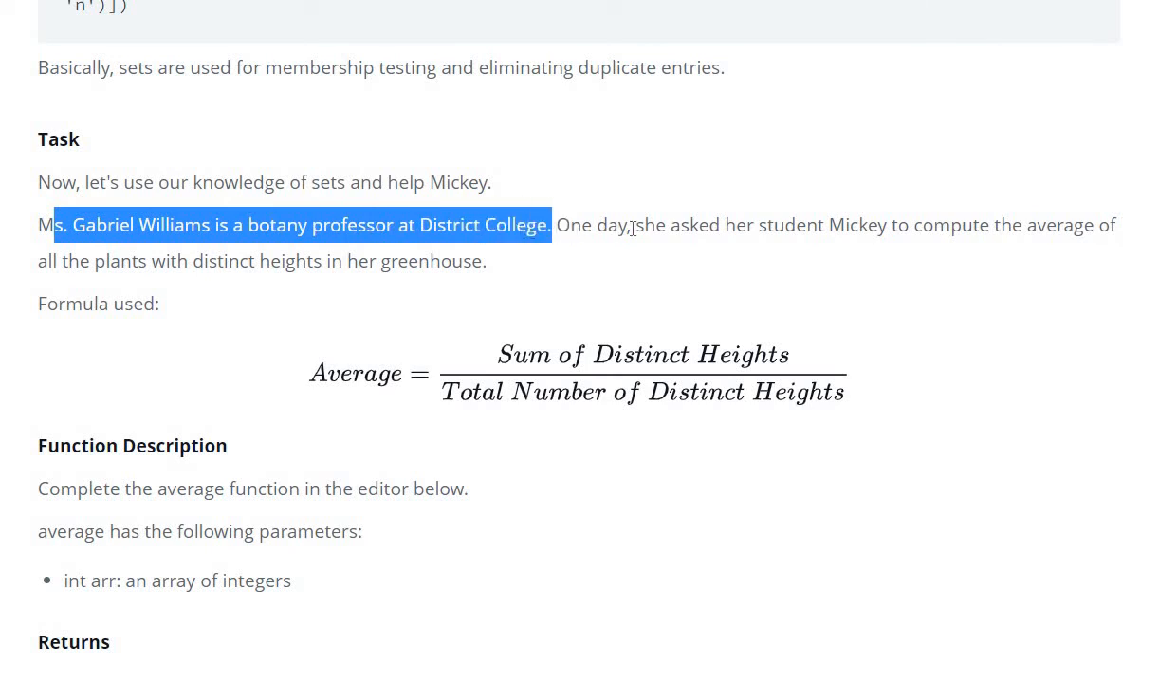
drag(550, 224, 844, 226)
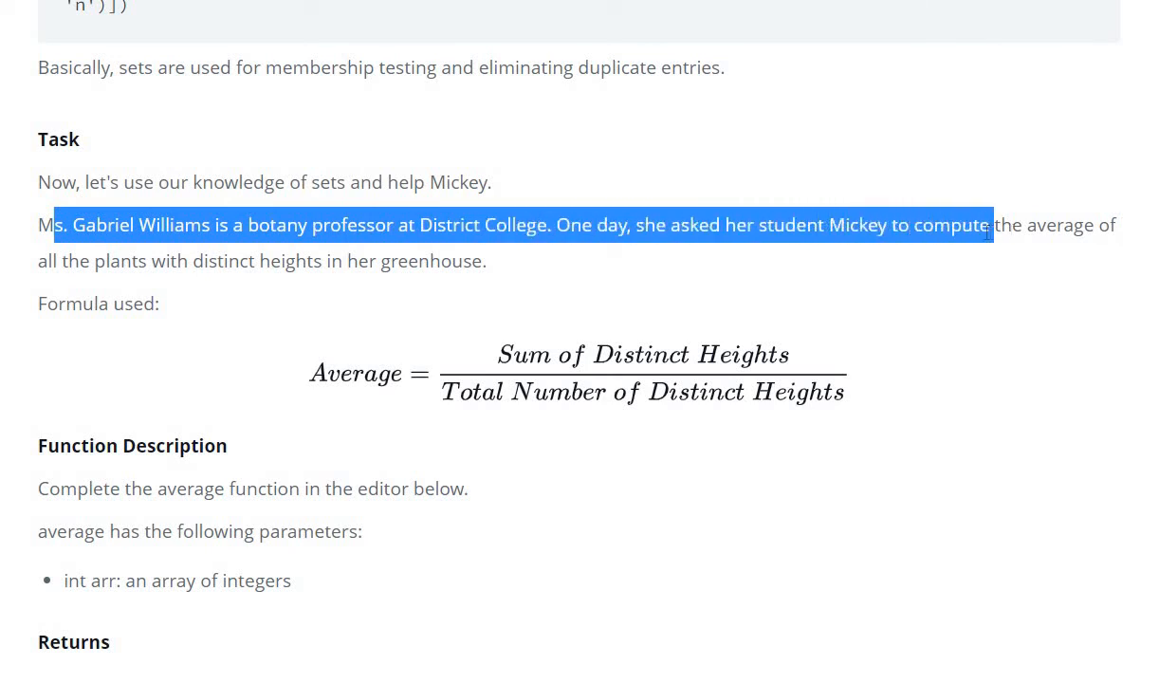
drag(987, 223, 1091, 224)
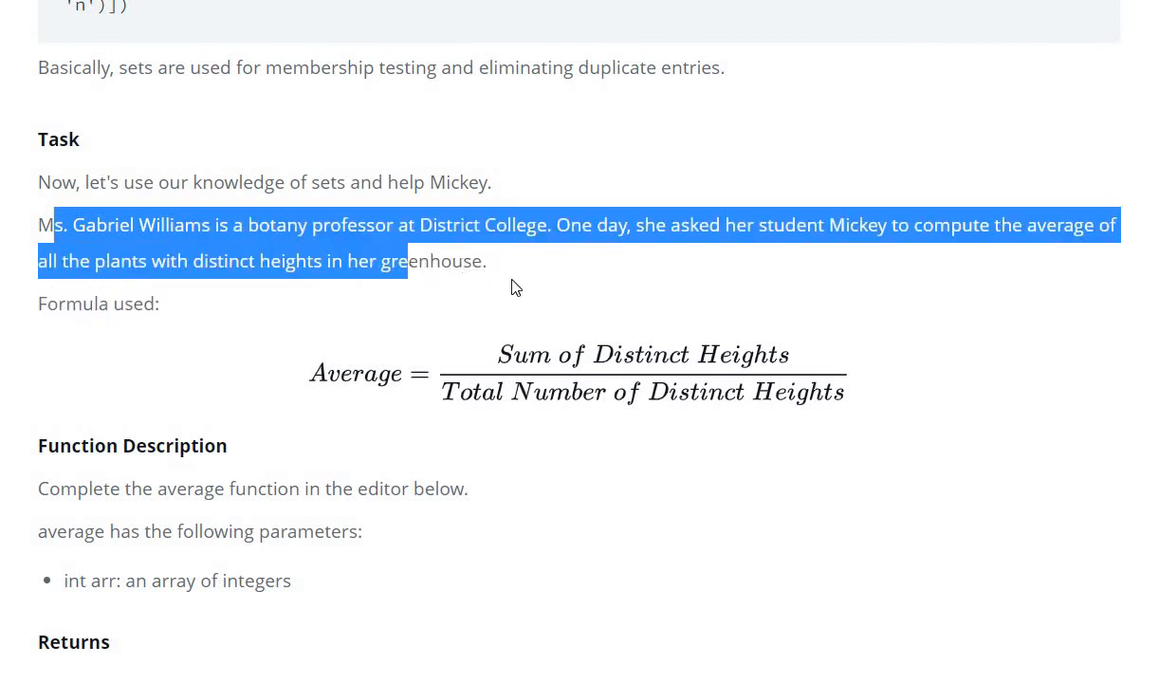
scroll(down, 3)
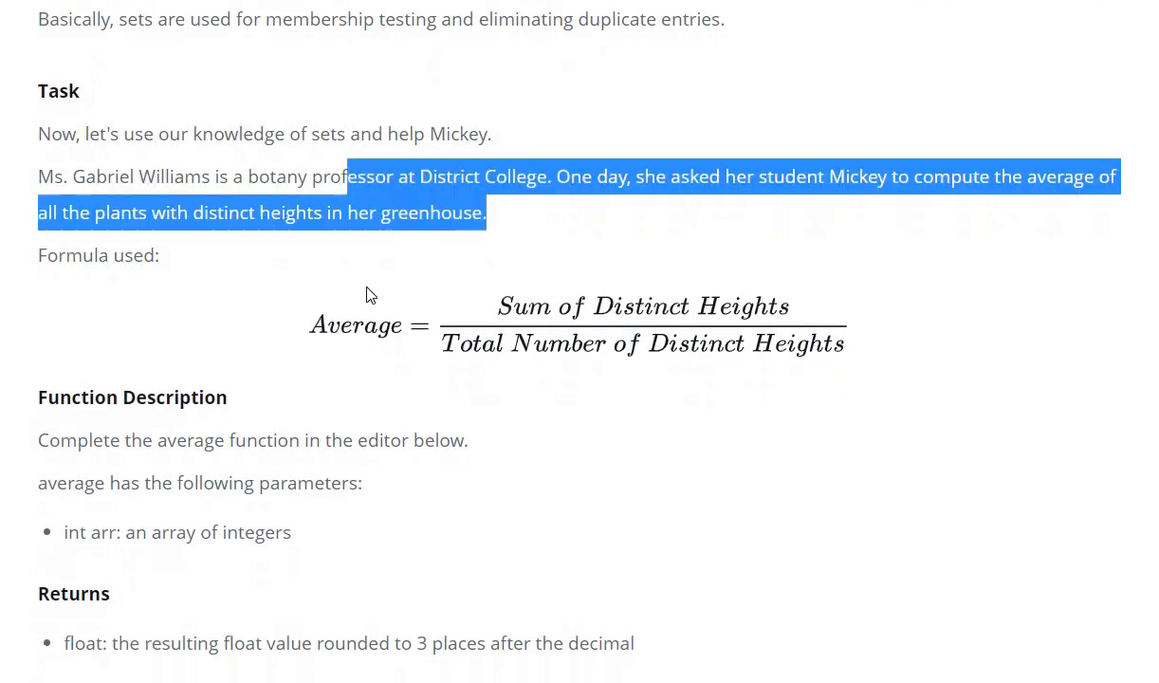
scroll(down, 3)
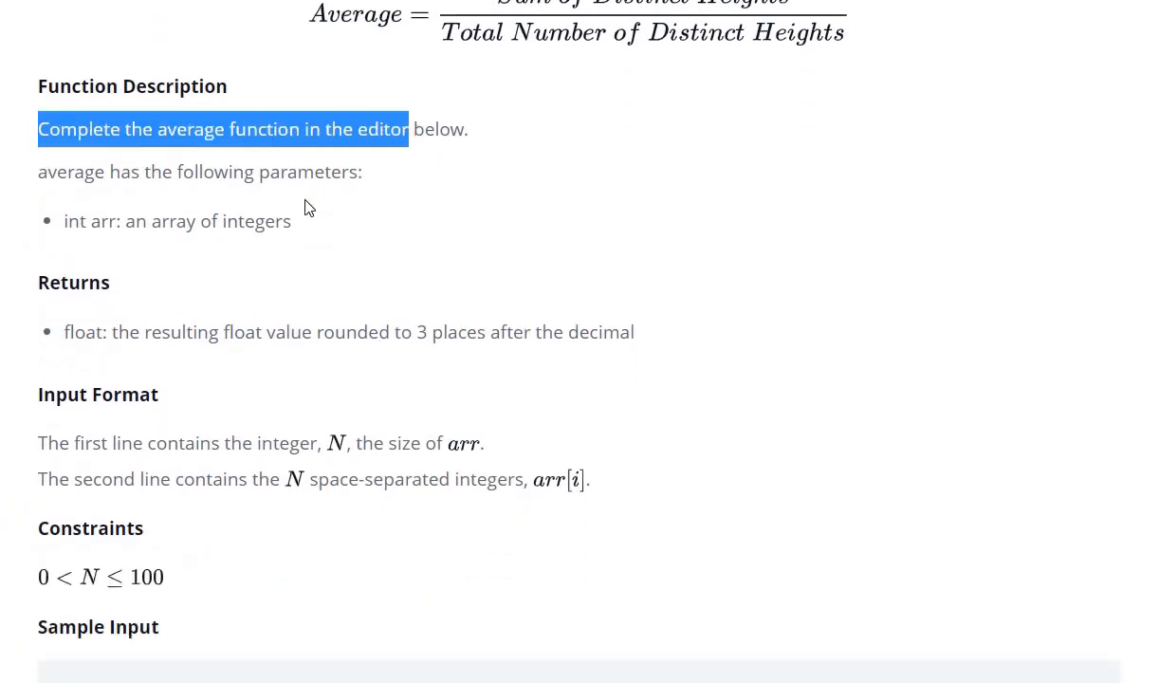
scroll(down, 3)
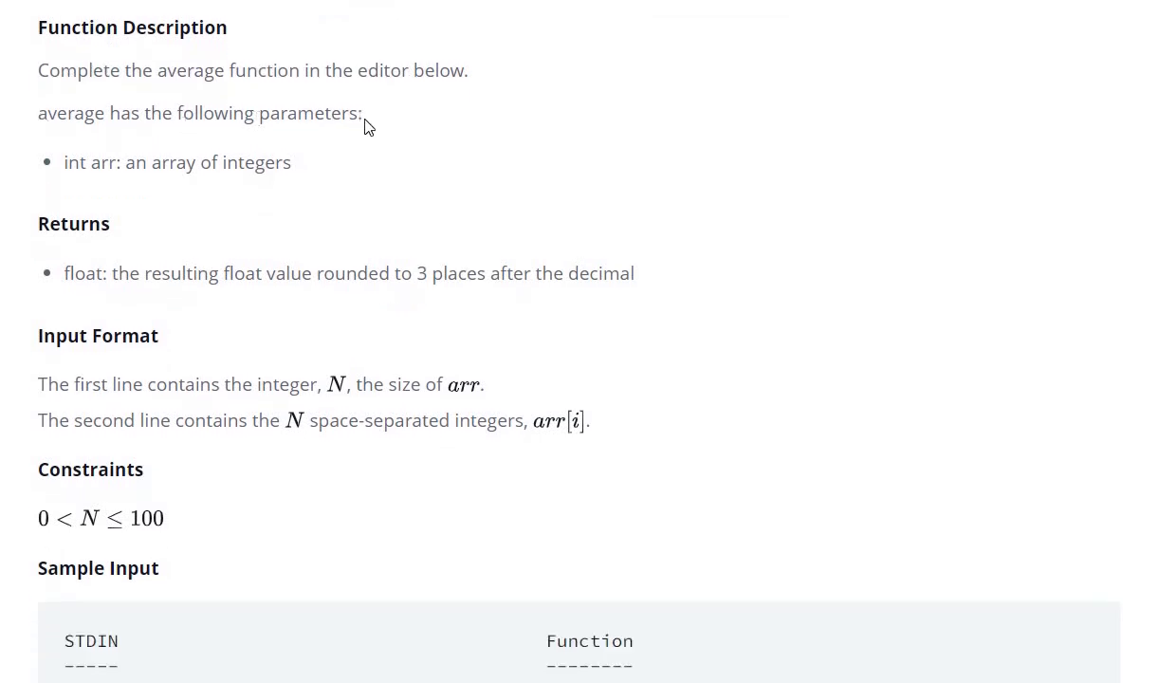
scroll(down, 3)
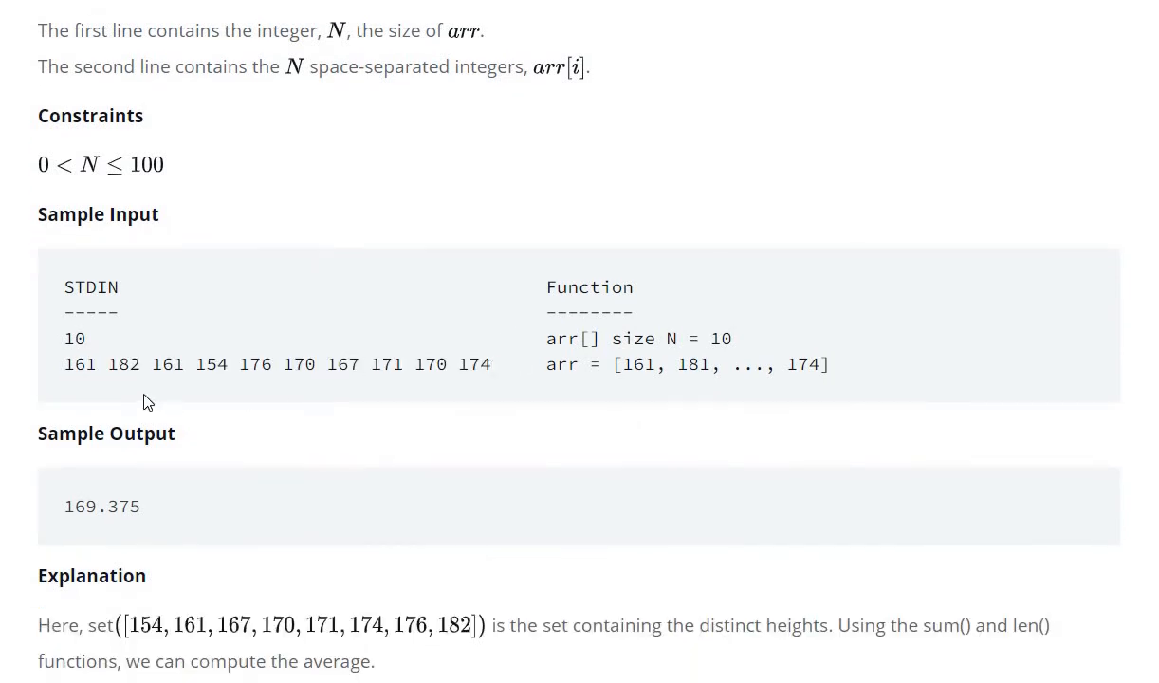
scroll(down, 3)
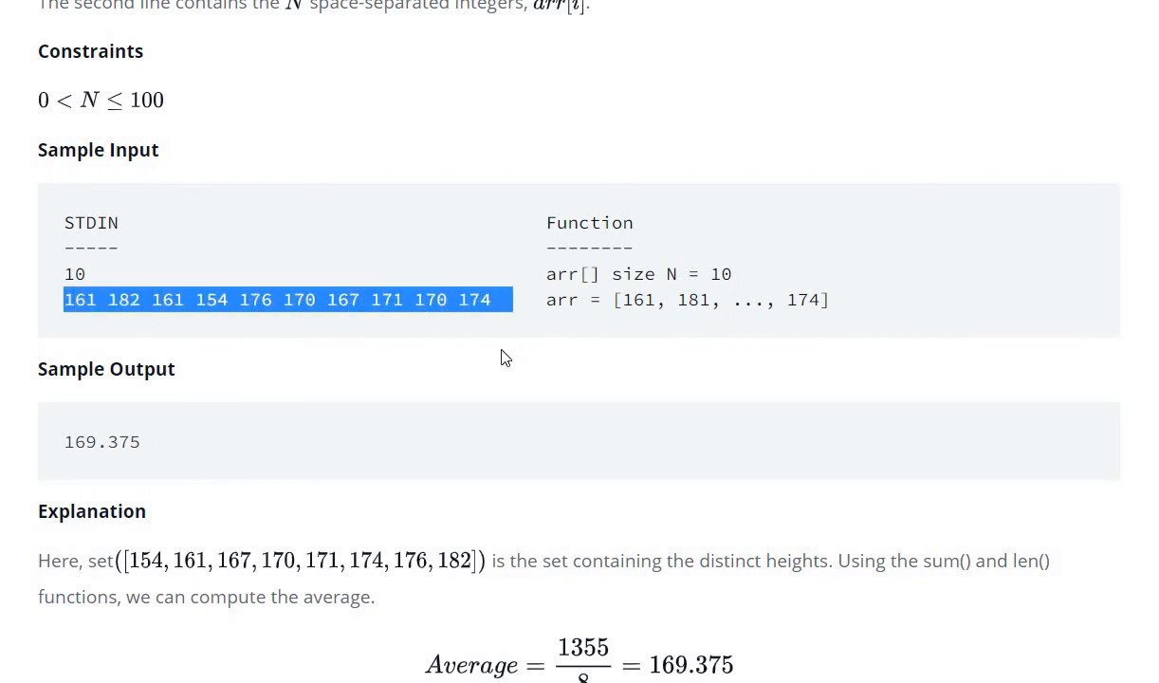
click(447, 465)
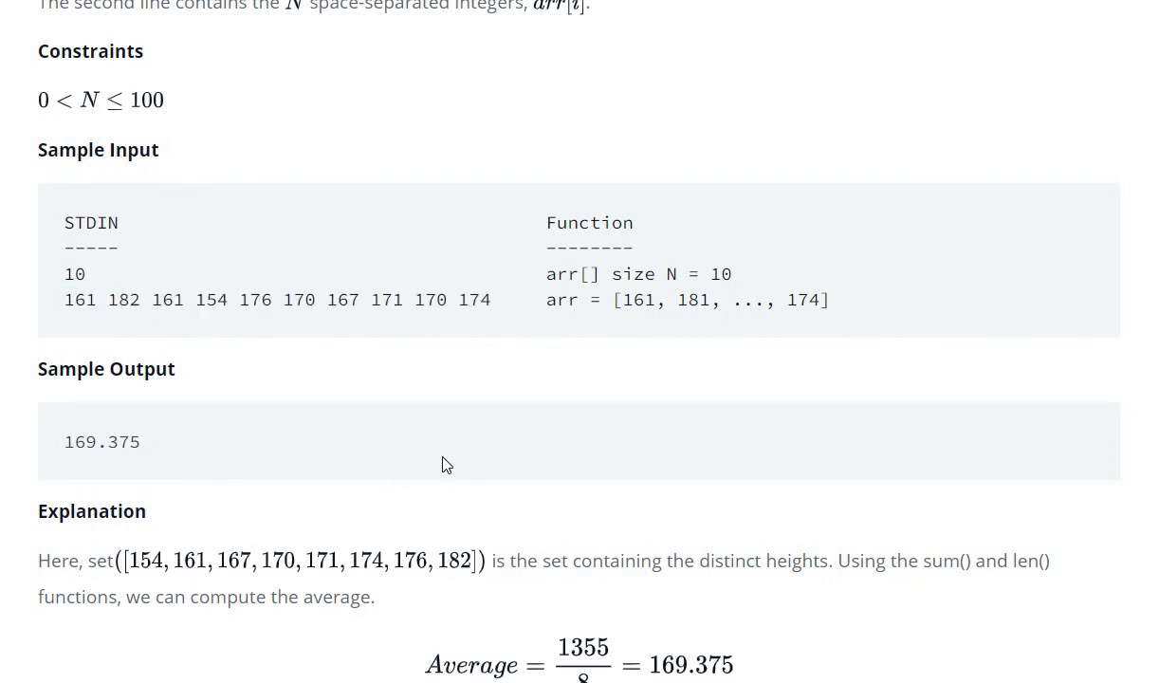
Expand the folded if __name__ == '__main__' block and clear the placeholder comment in average()
scroll(down, 3)
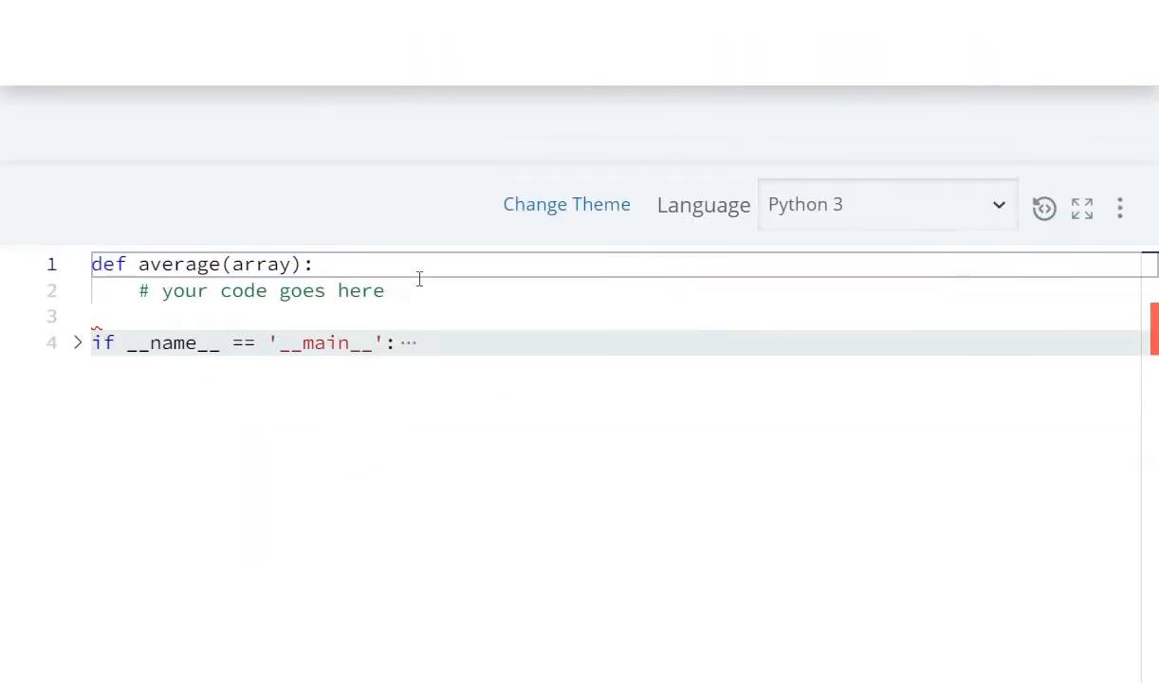
click(78, 342)
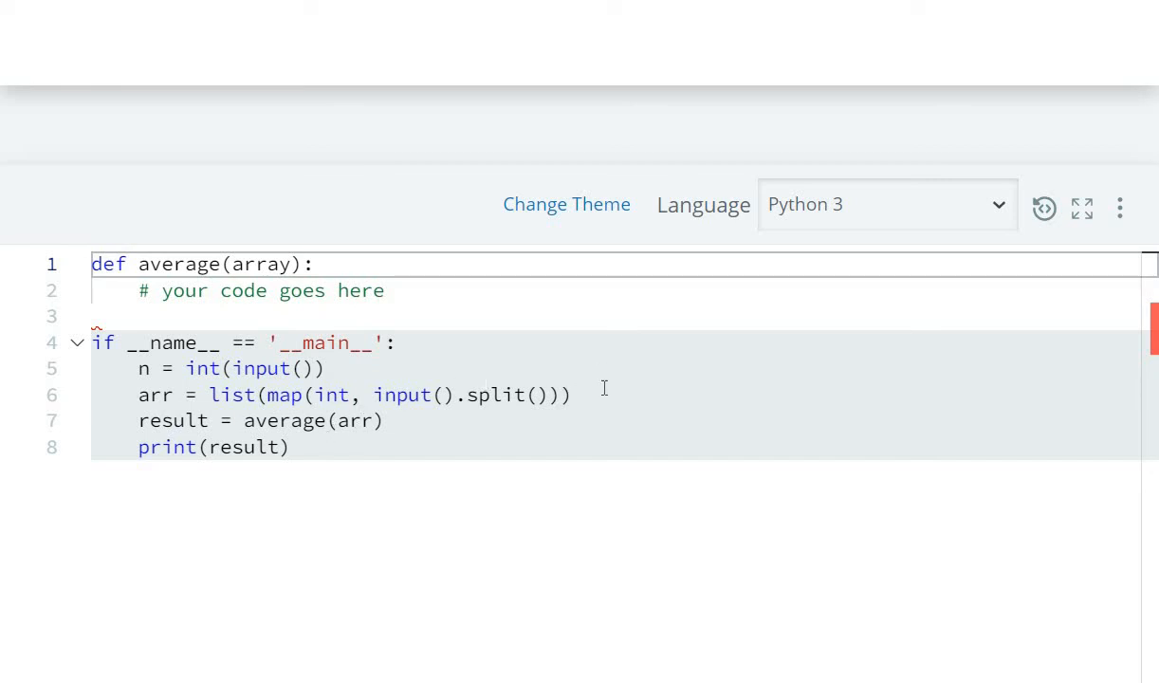
mouse_move(300, 427)
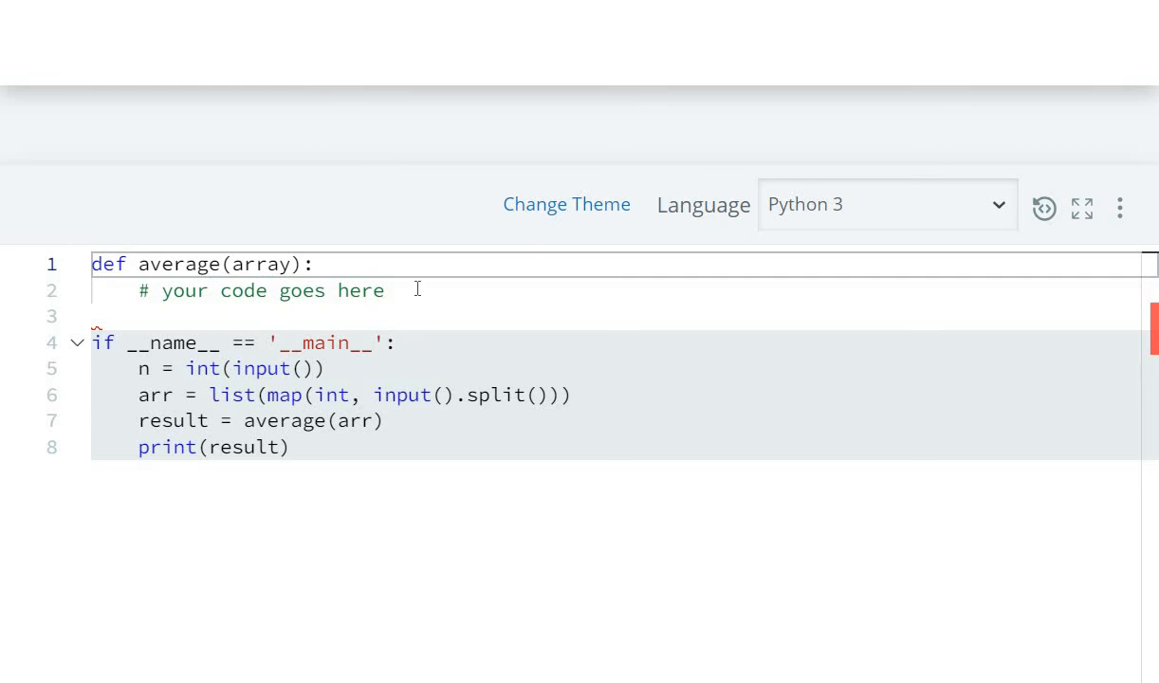
key(BackSpace)
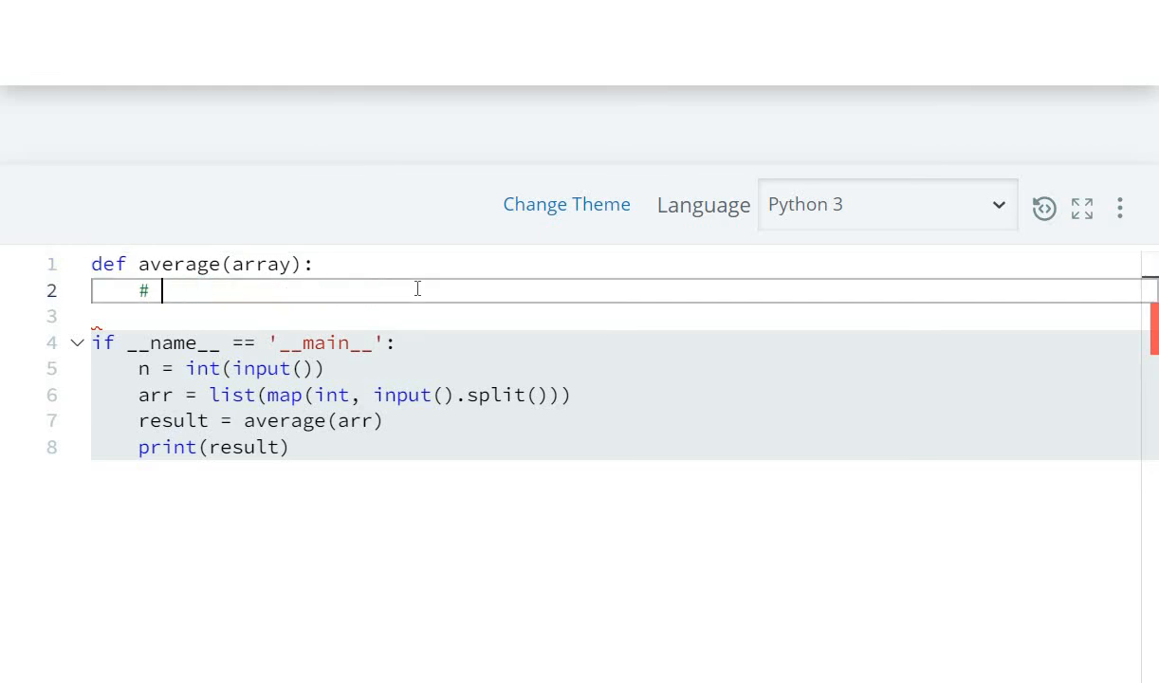
Write s = set and a for i in a loop that adds each height to s
text(s)
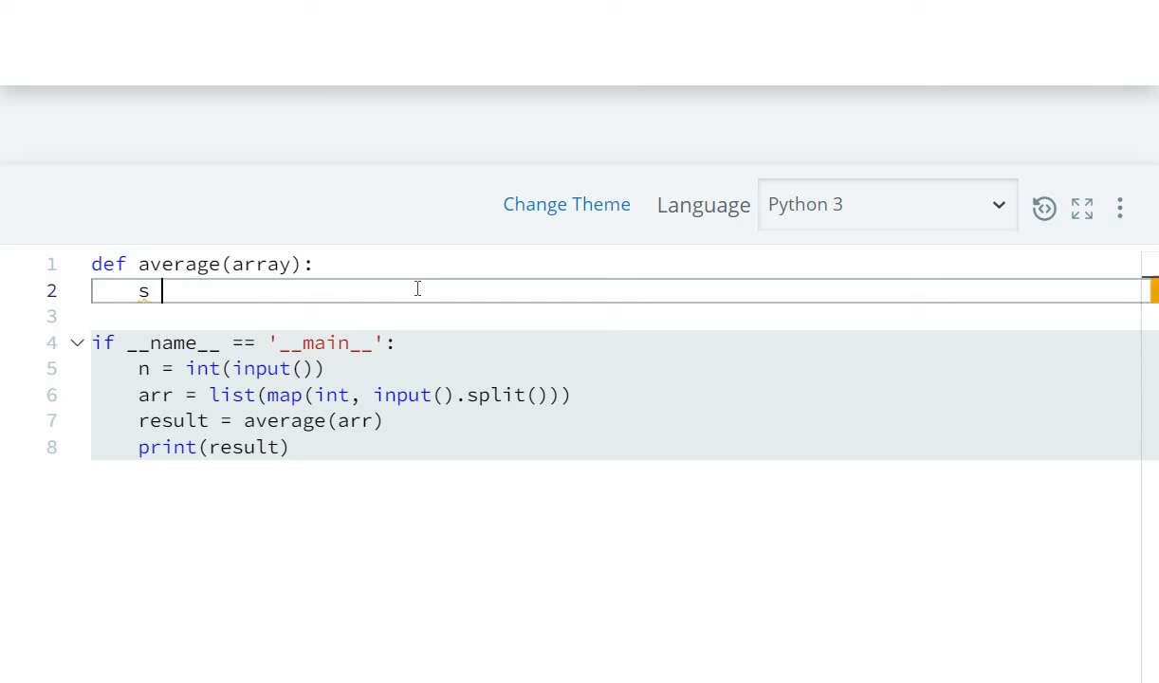
text(= set()
click(618, 315)
text(fo)
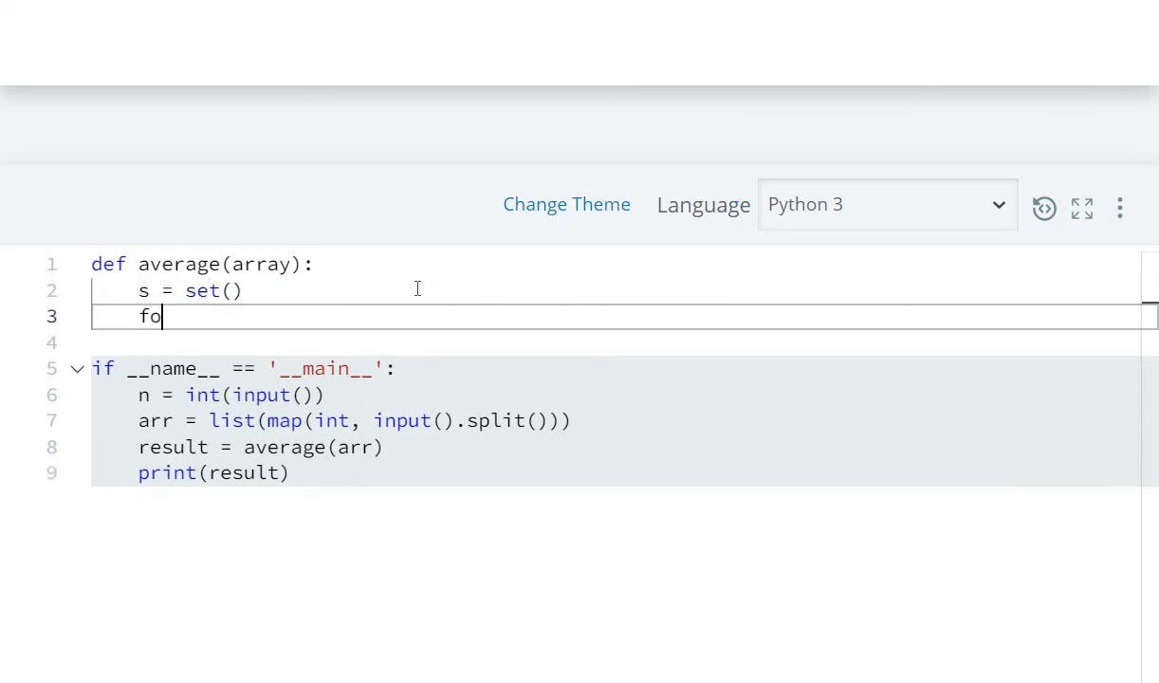
text(r i in array:)
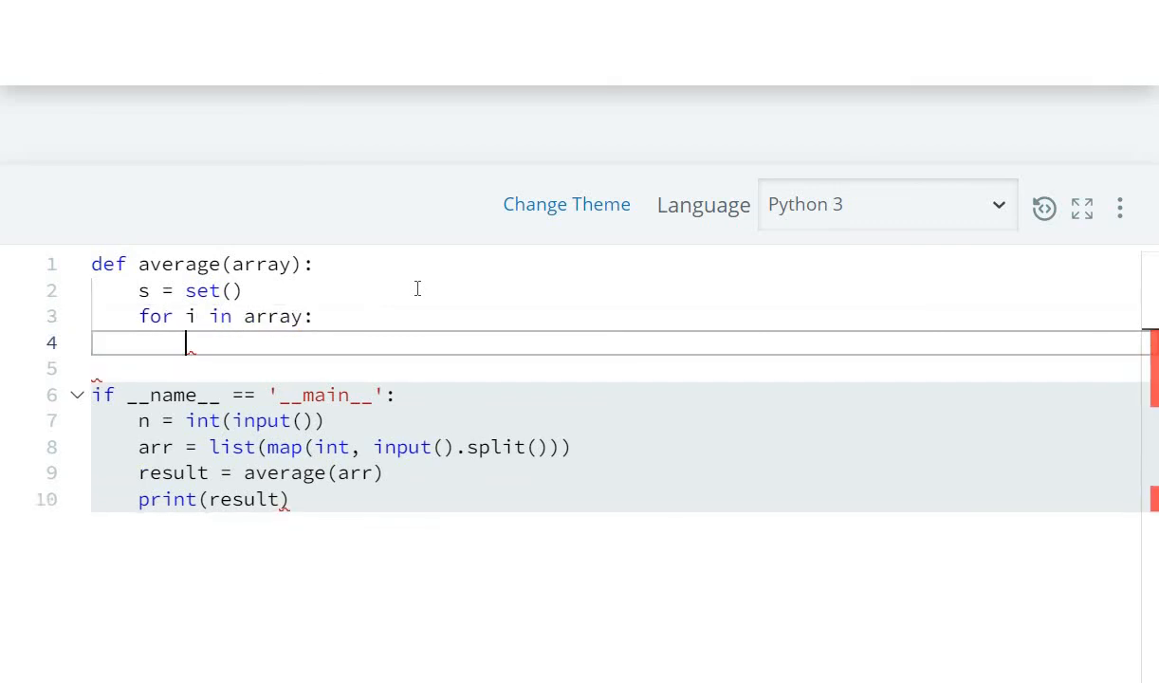
text(s.add(i)
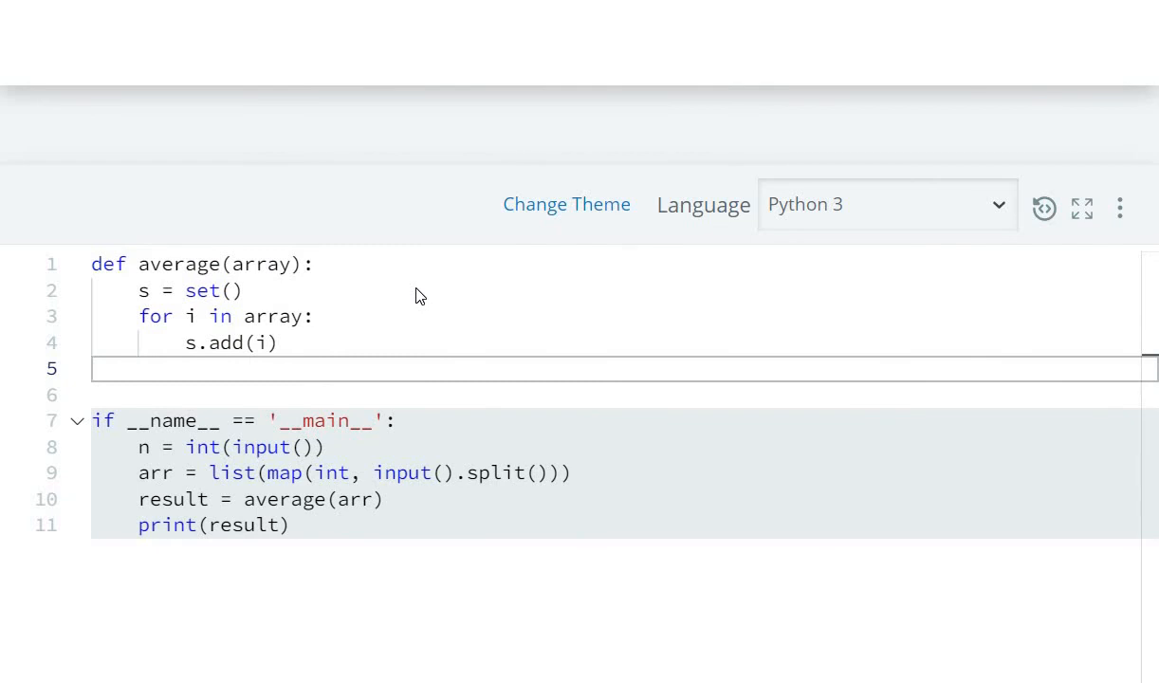
Return sum(s)/len(s) as the average of the distinct heights
text(ret)
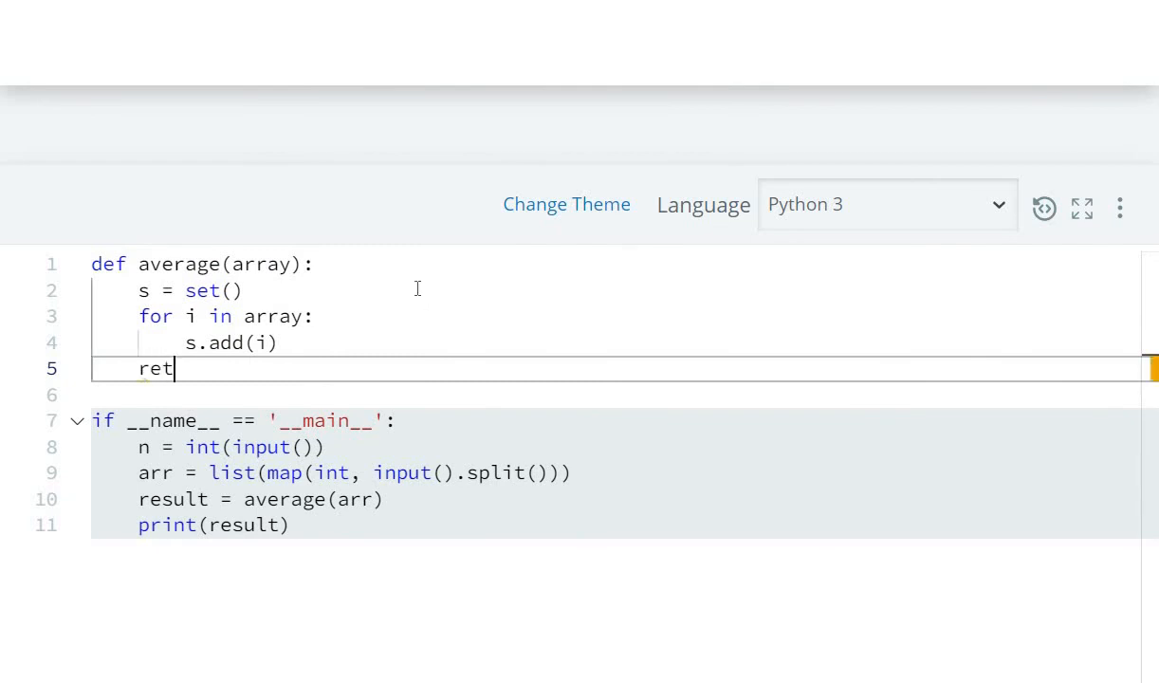
text(urn)
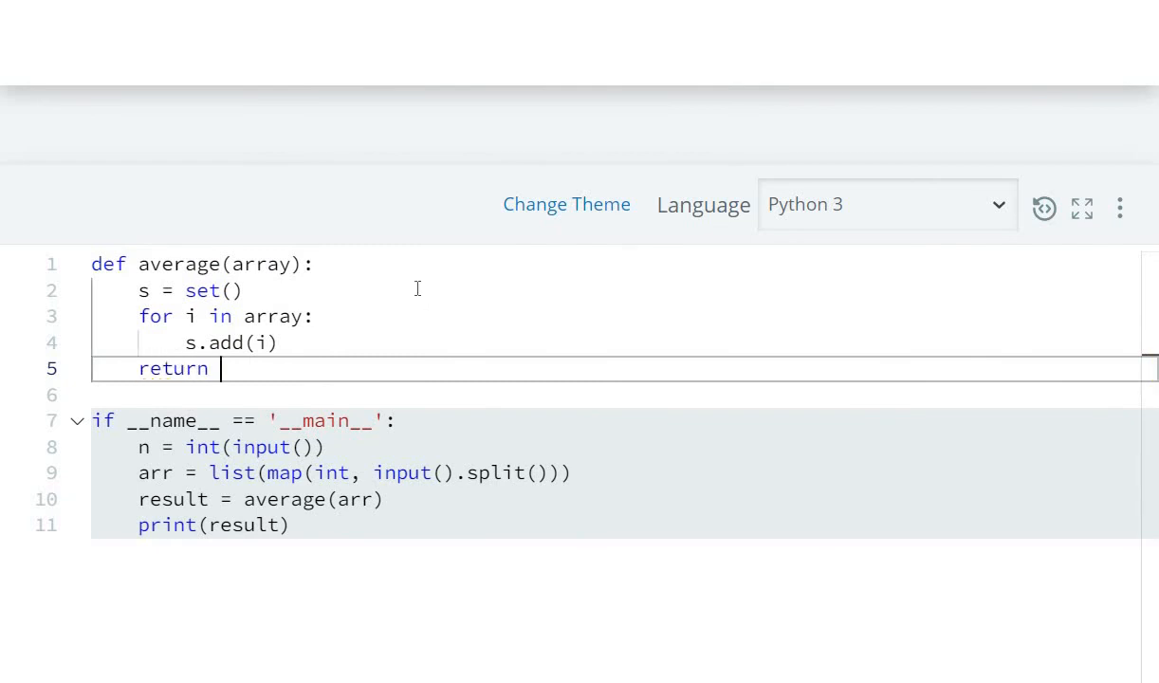
text(sum()
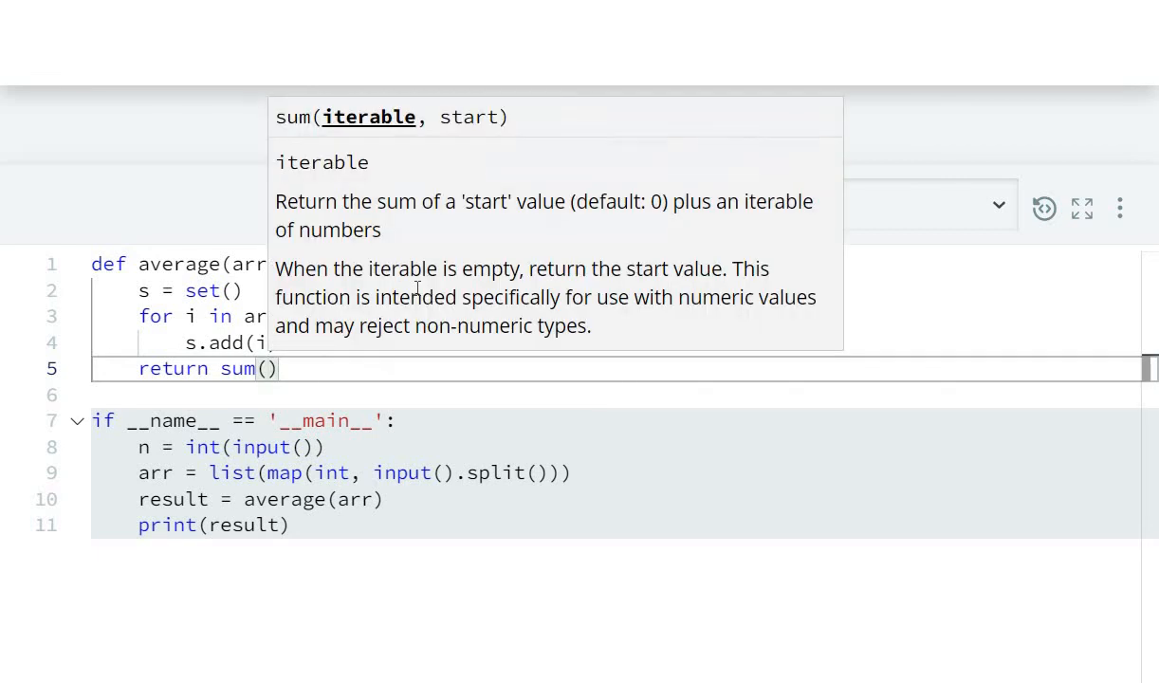
text(s)
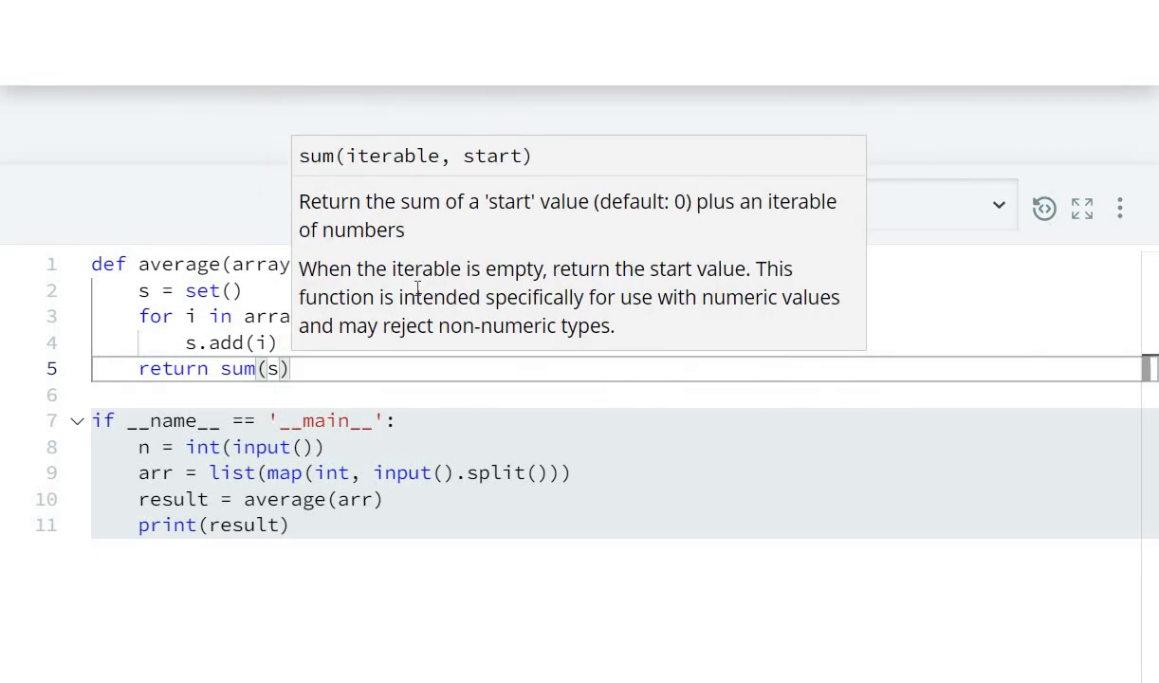
text(/)
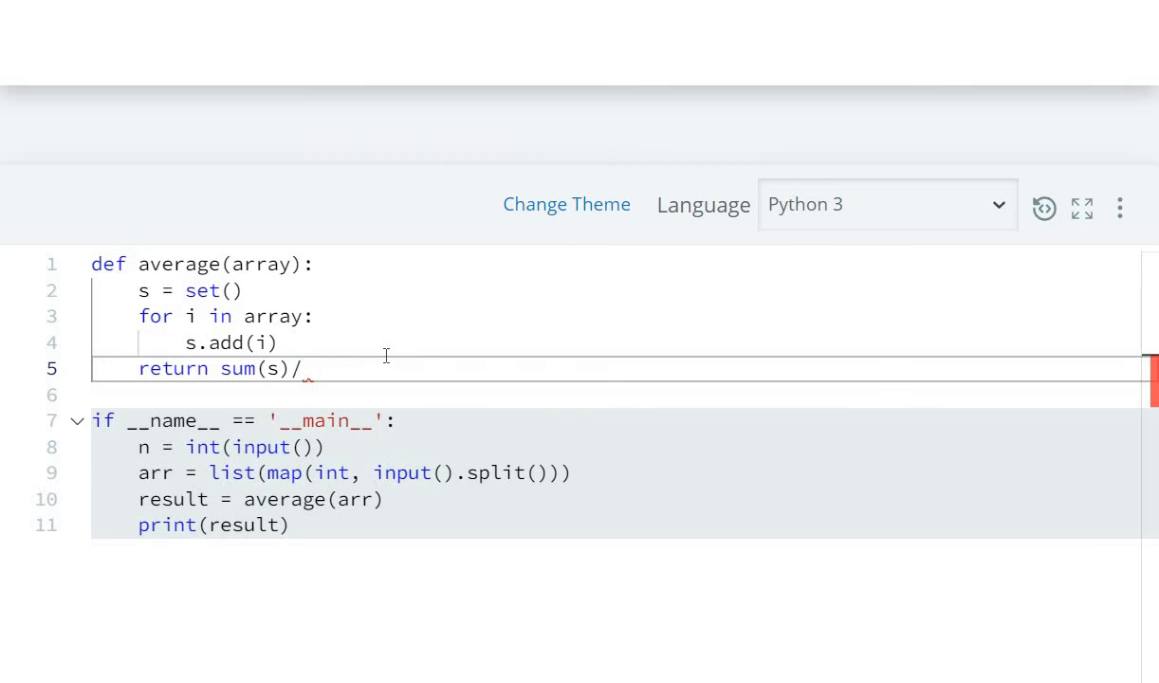
text(len(s)
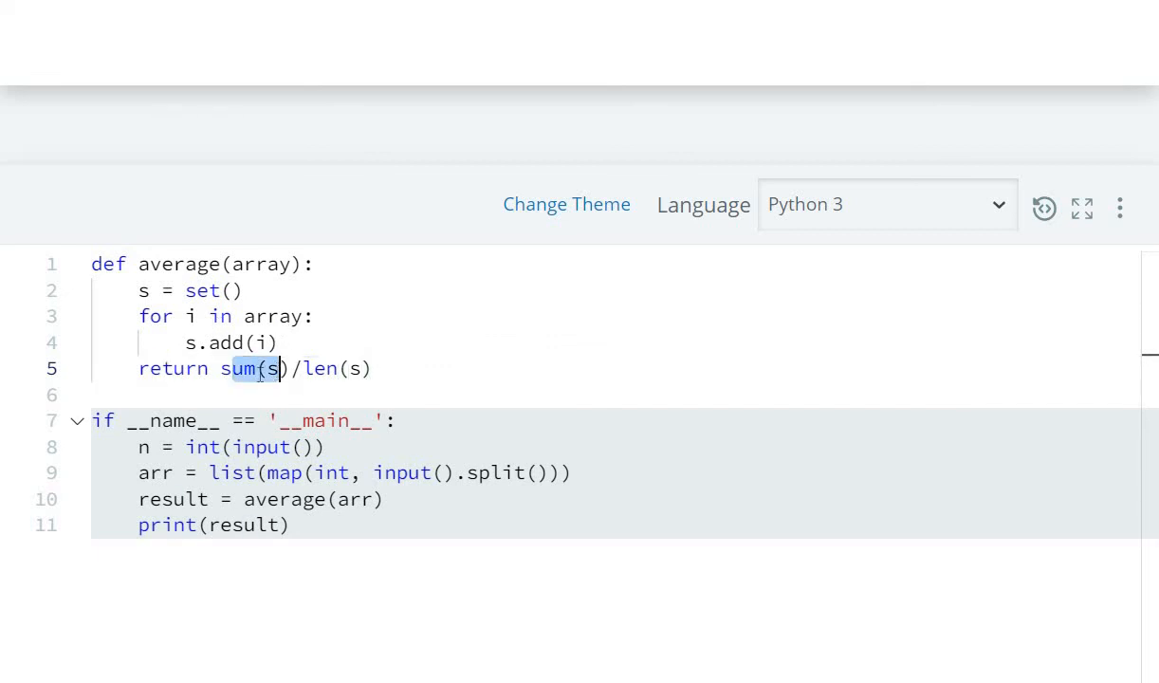
click(351, 368)
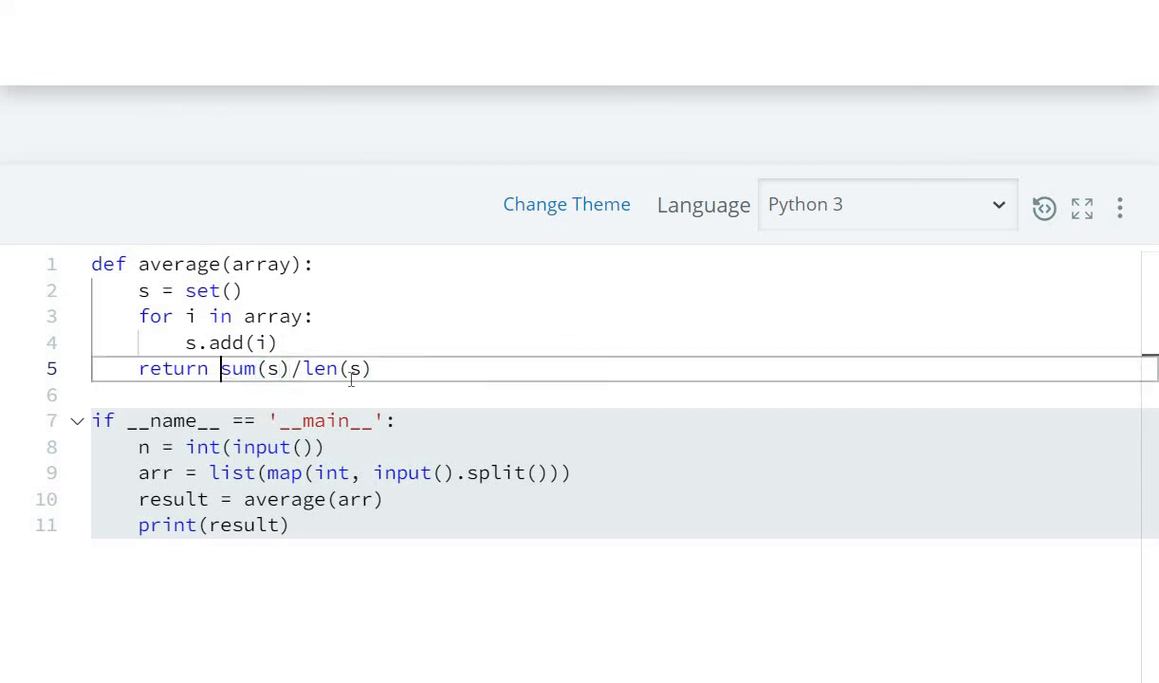
mouse_move(330, 368)
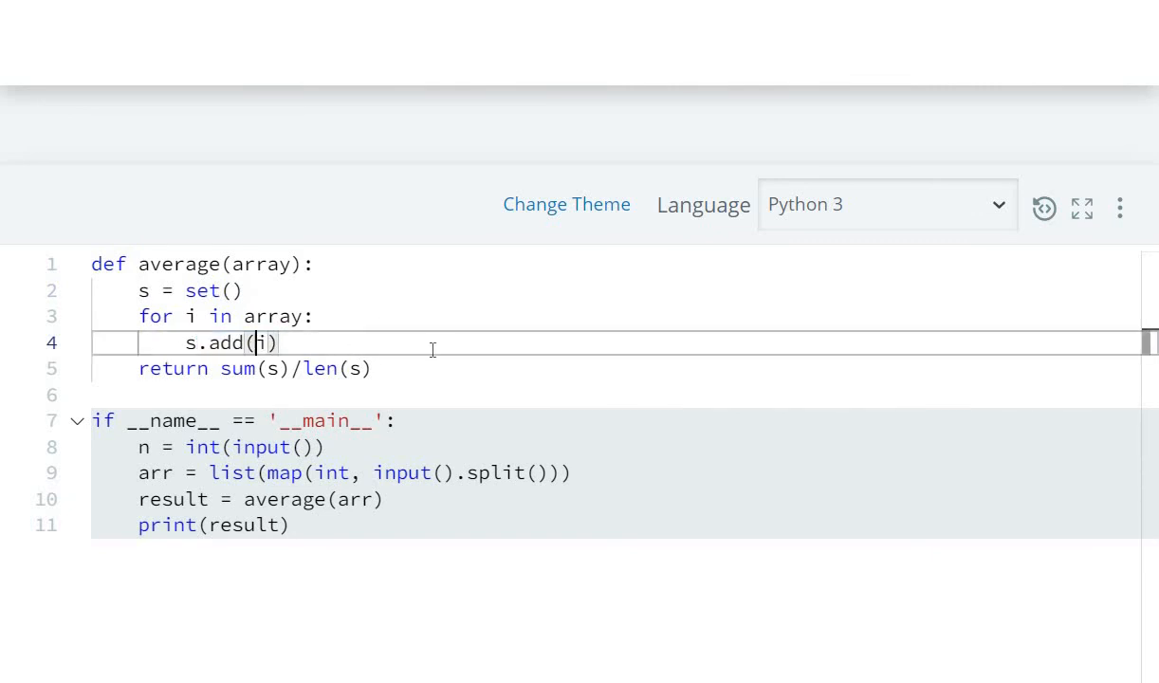
scroll(down, 3)
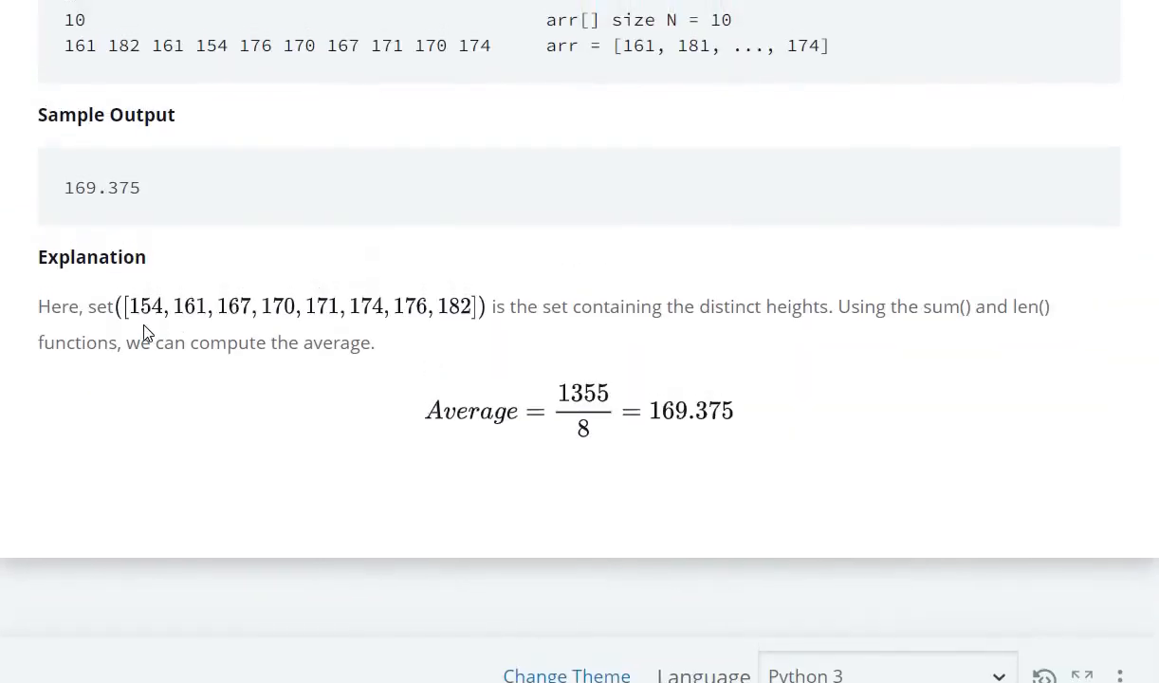
mouse_move(463, 332)
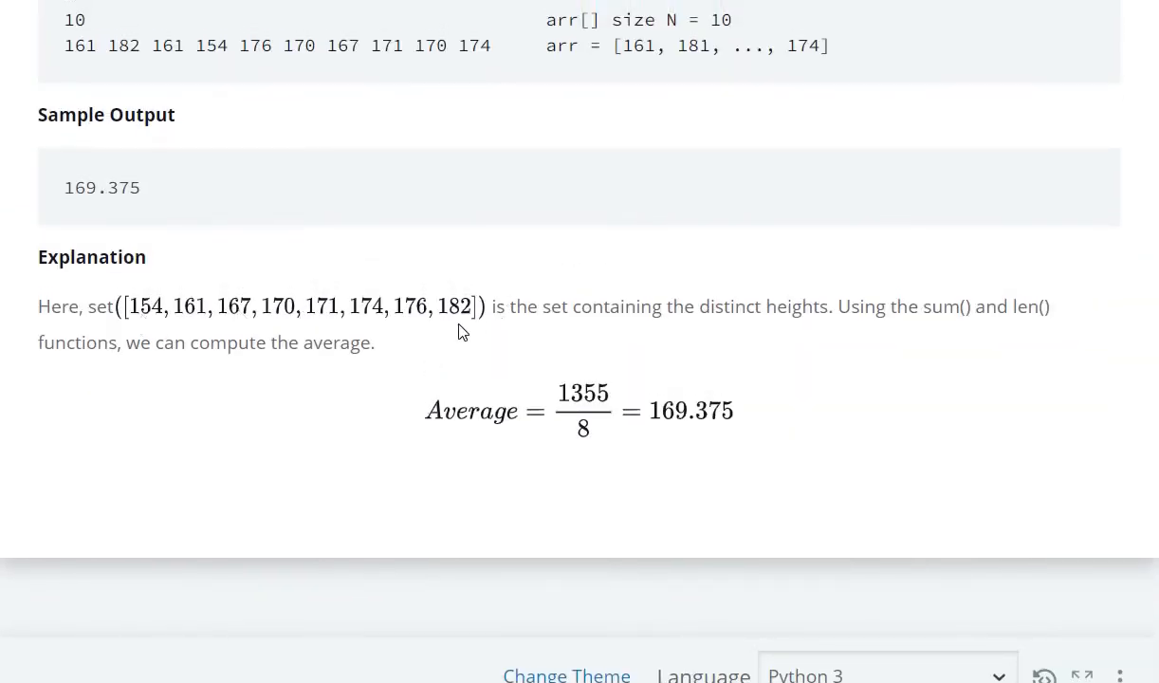
scroll(down, 3)
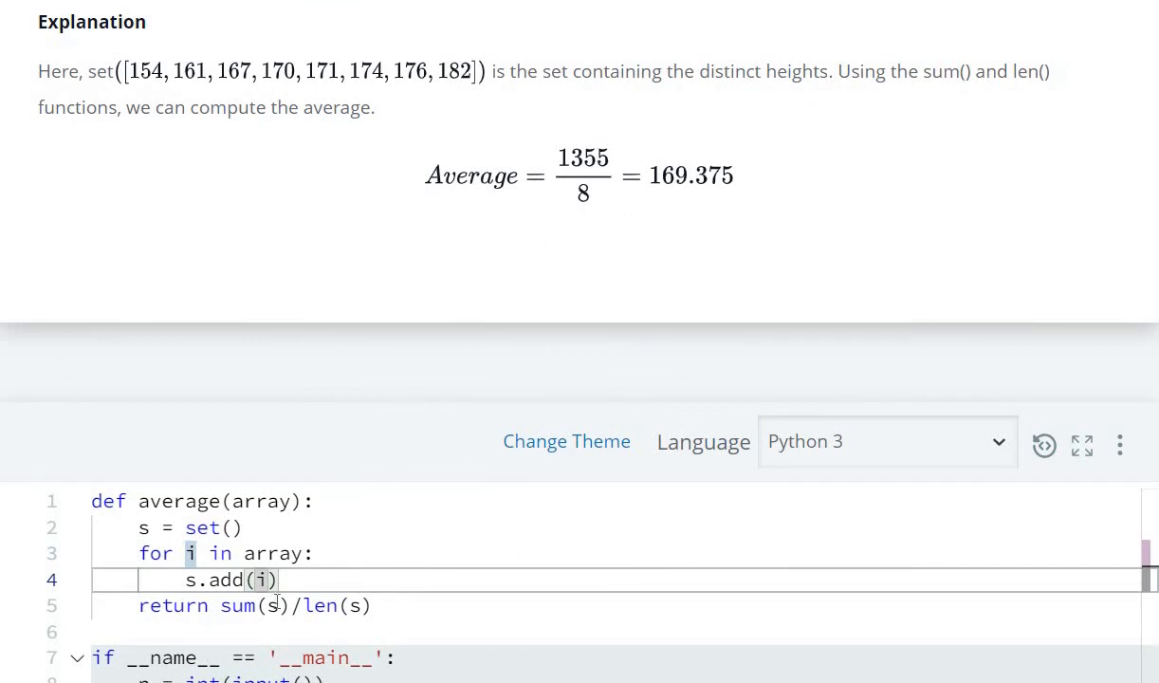
mouse_move(708, 235)
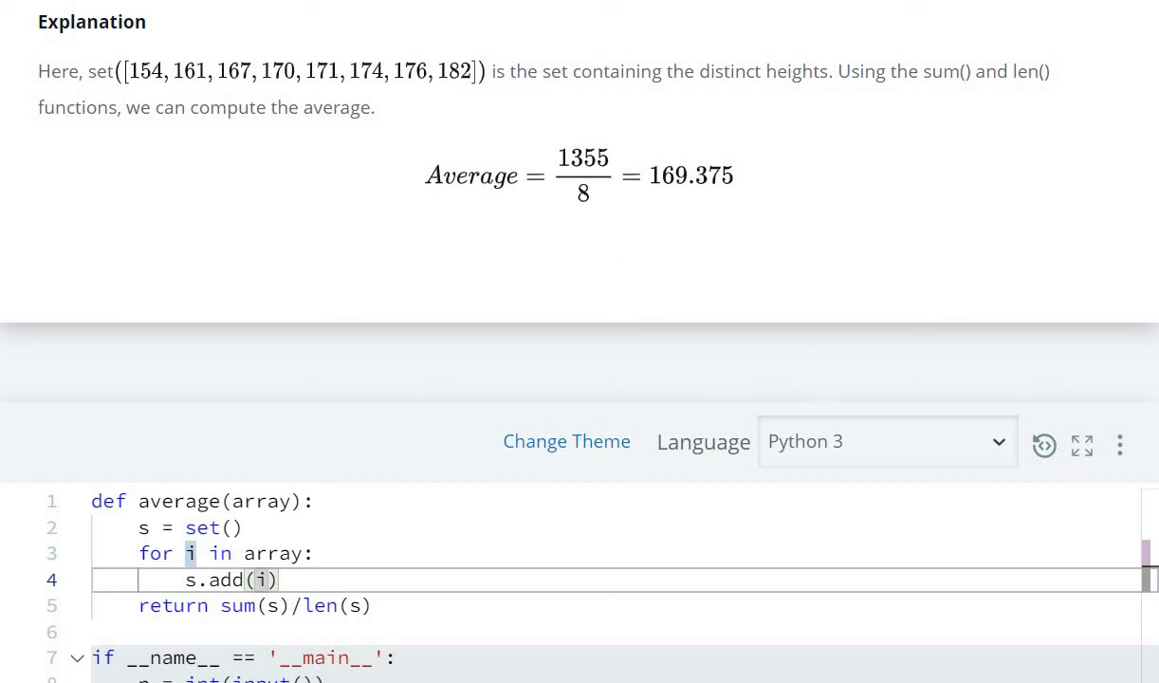
scroll(down, 3)
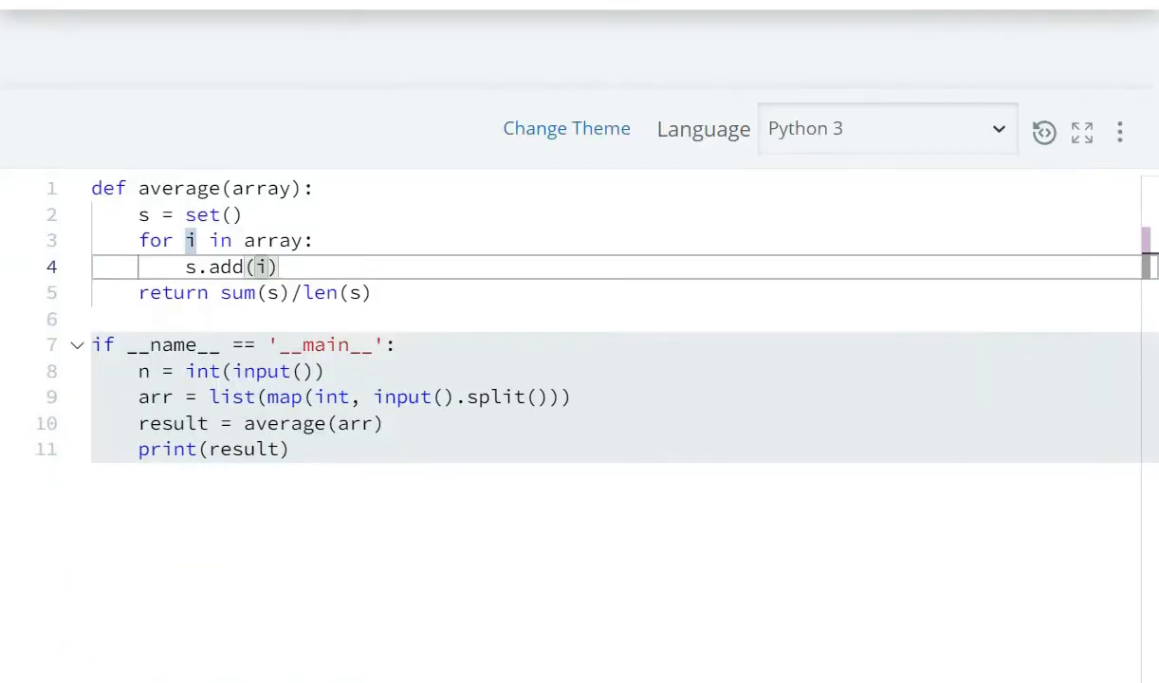
Run the average solution against the sample input
scroll(down, 3)
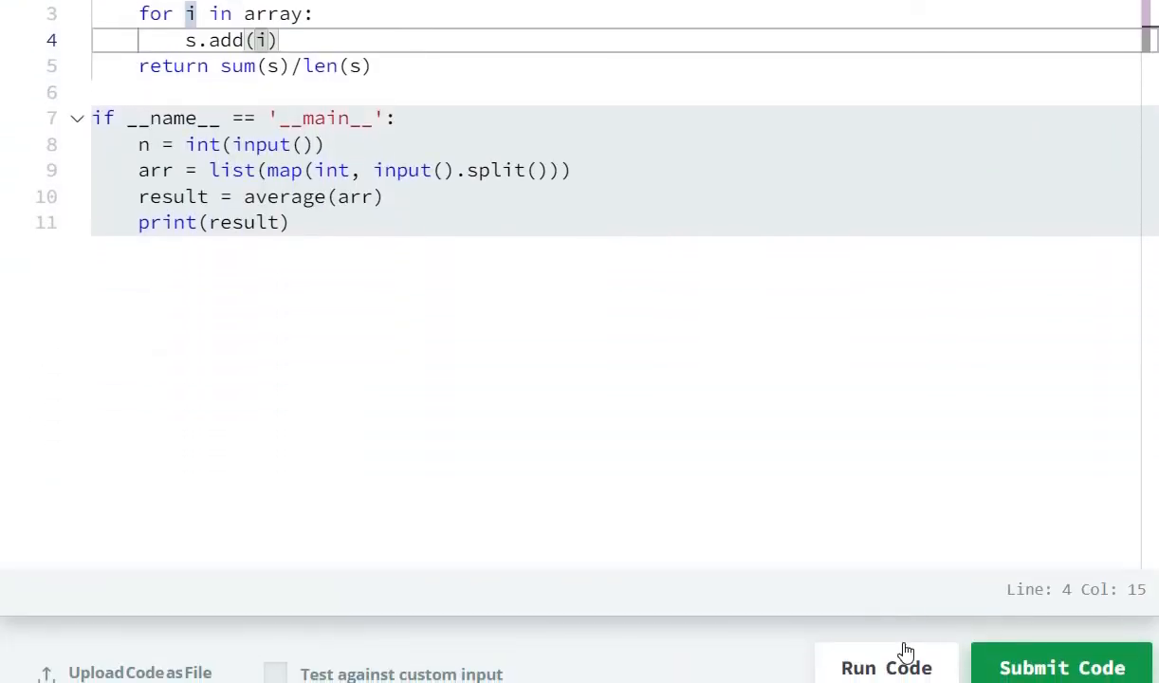
click(1061, 668)
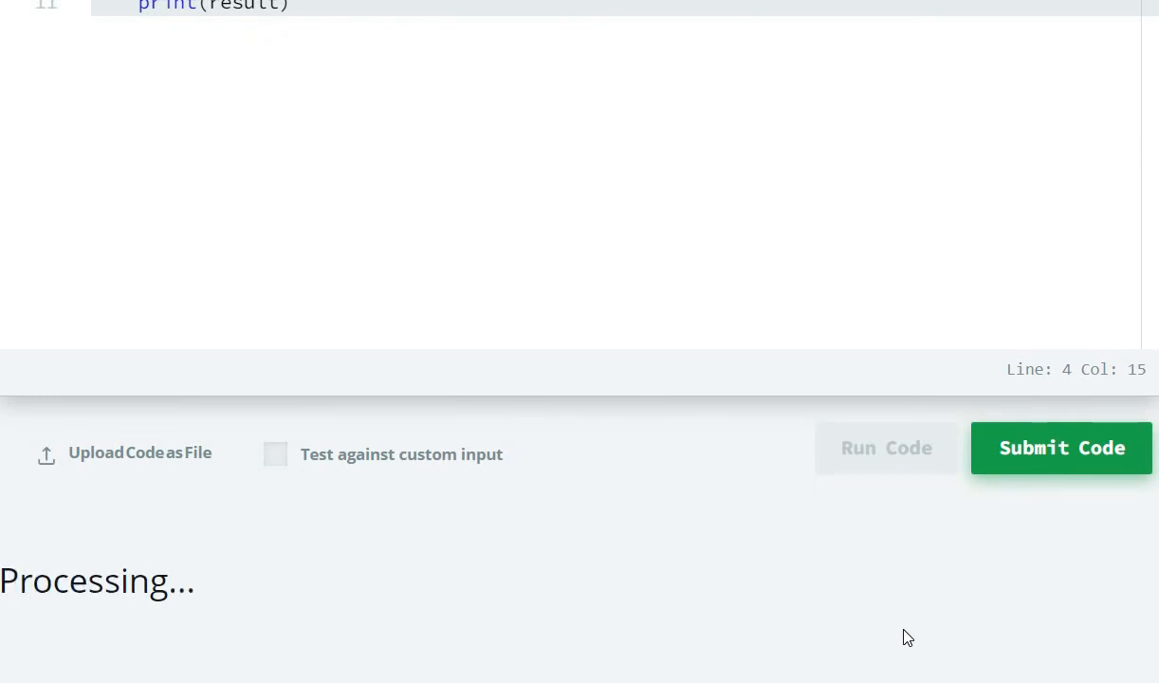
click(886, 447)
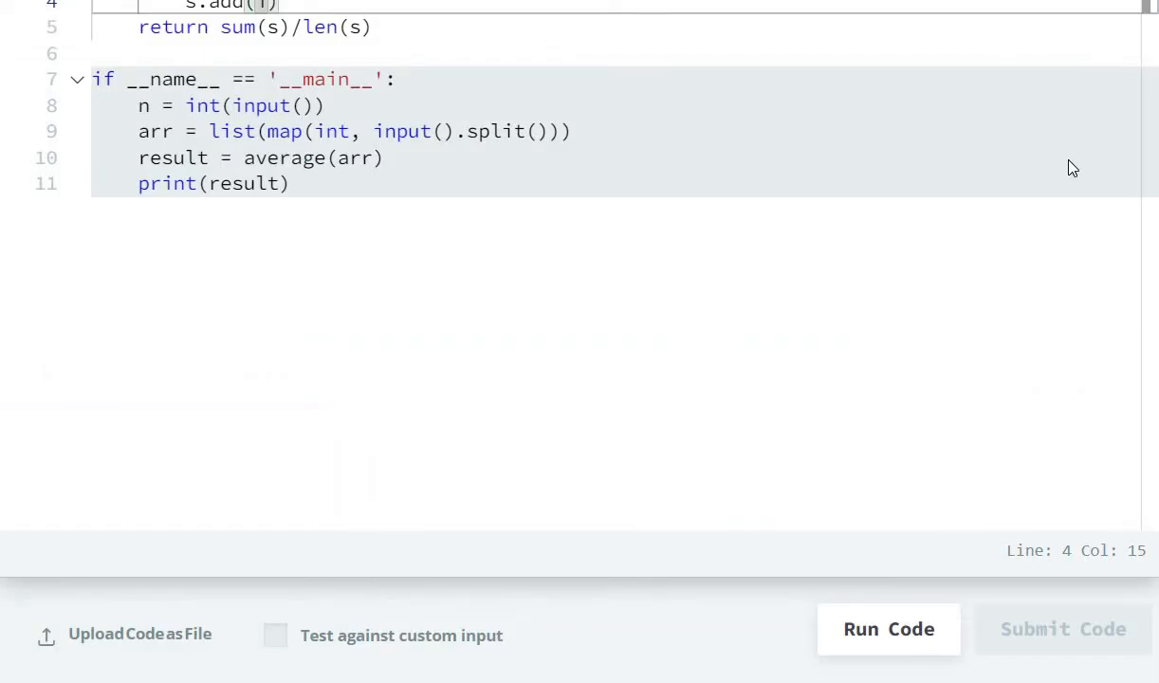
Submit the solution so the six test cases are evaluated
click(1063, 629)
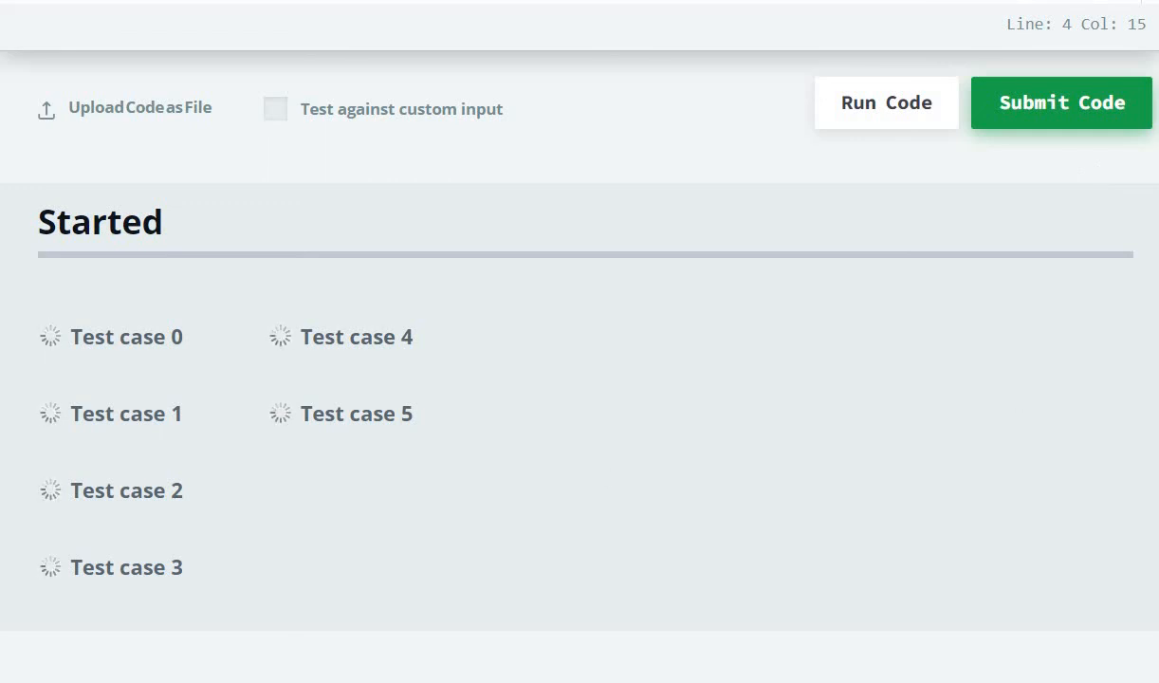
click(1061, 103)
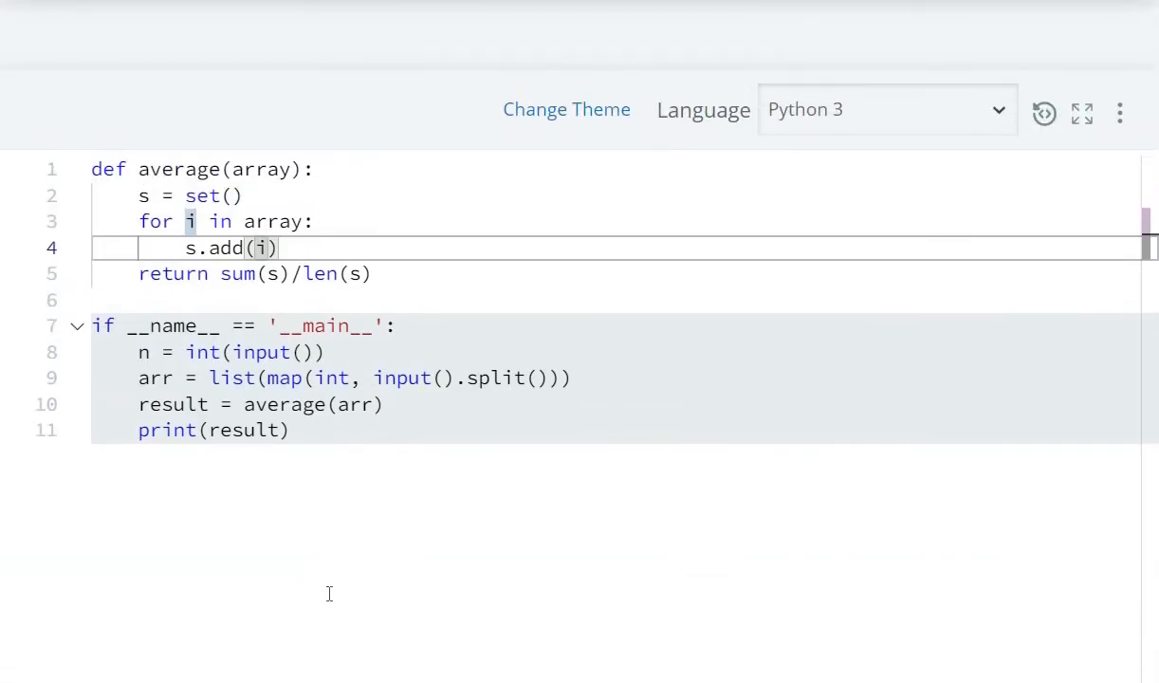
mouse_move(562, 467)
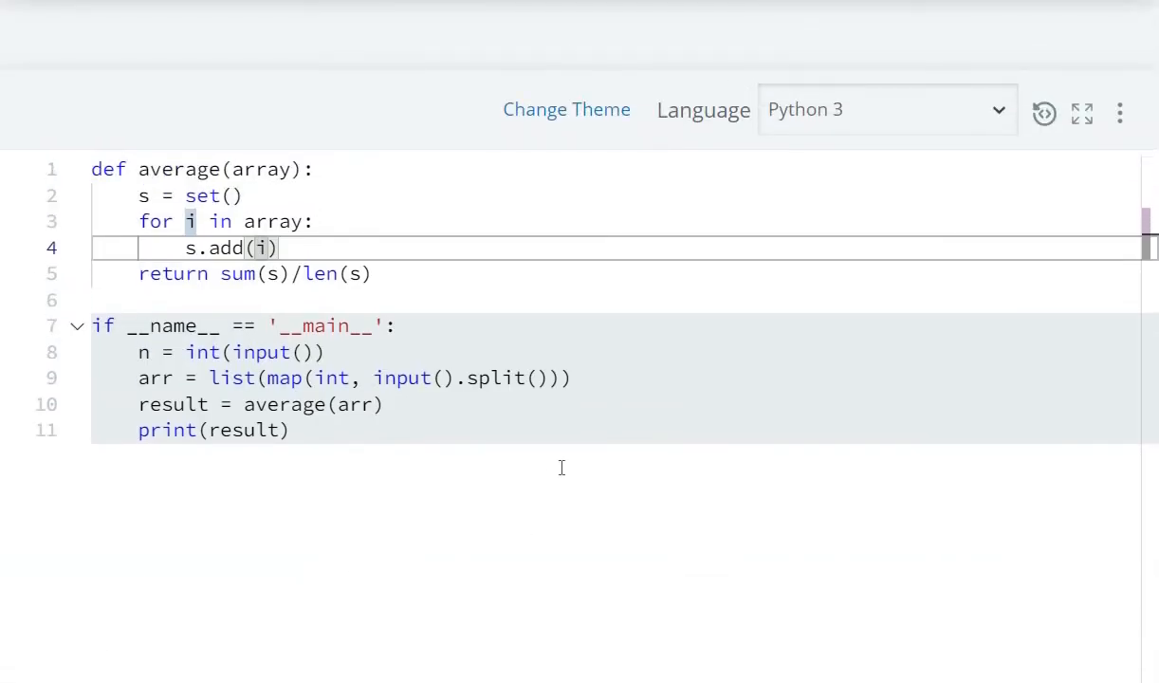